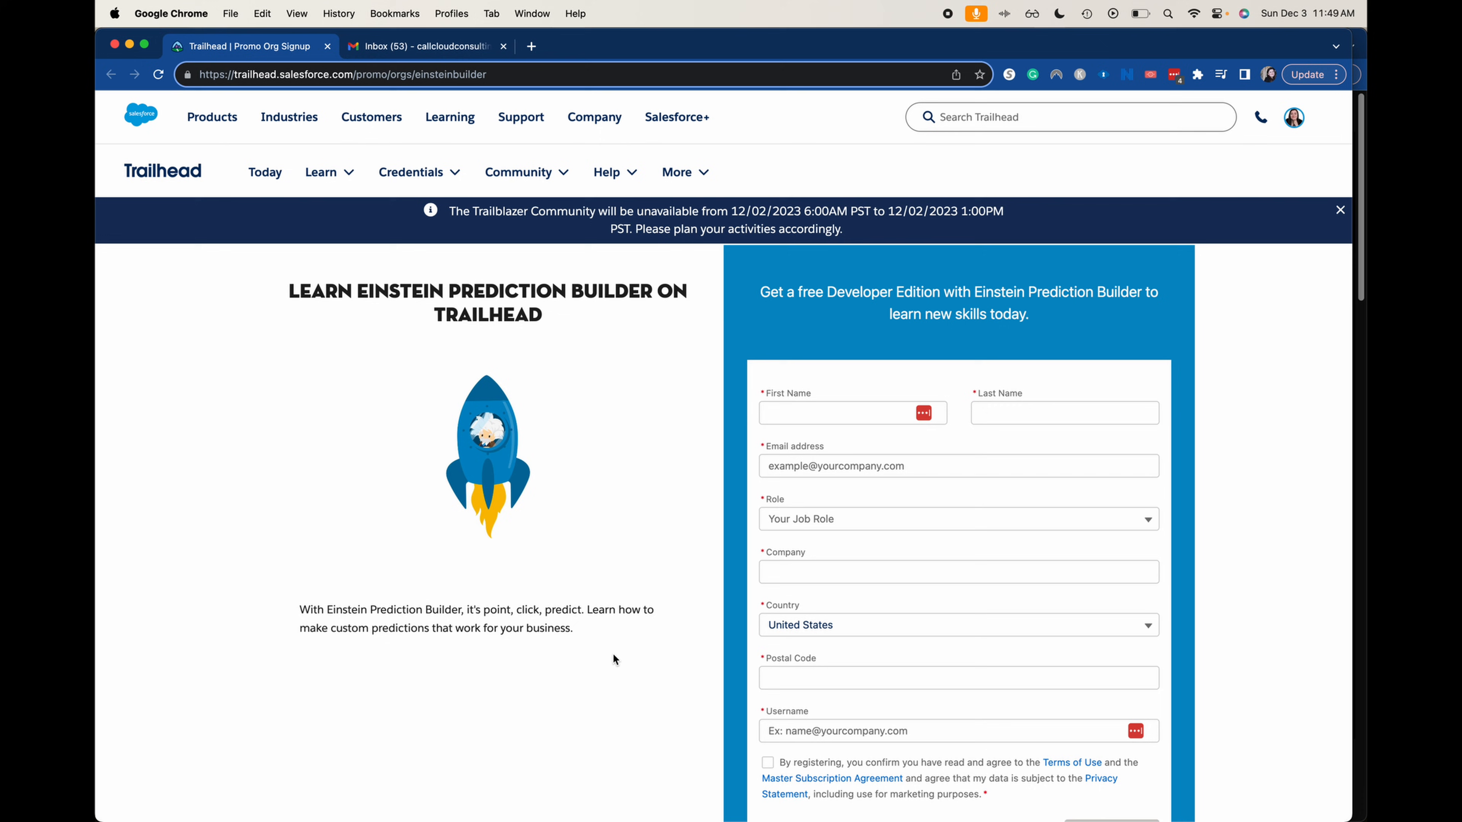
# Step: Enter the first and last name and the email address on the signup form
pyautogui.click(839, 412)
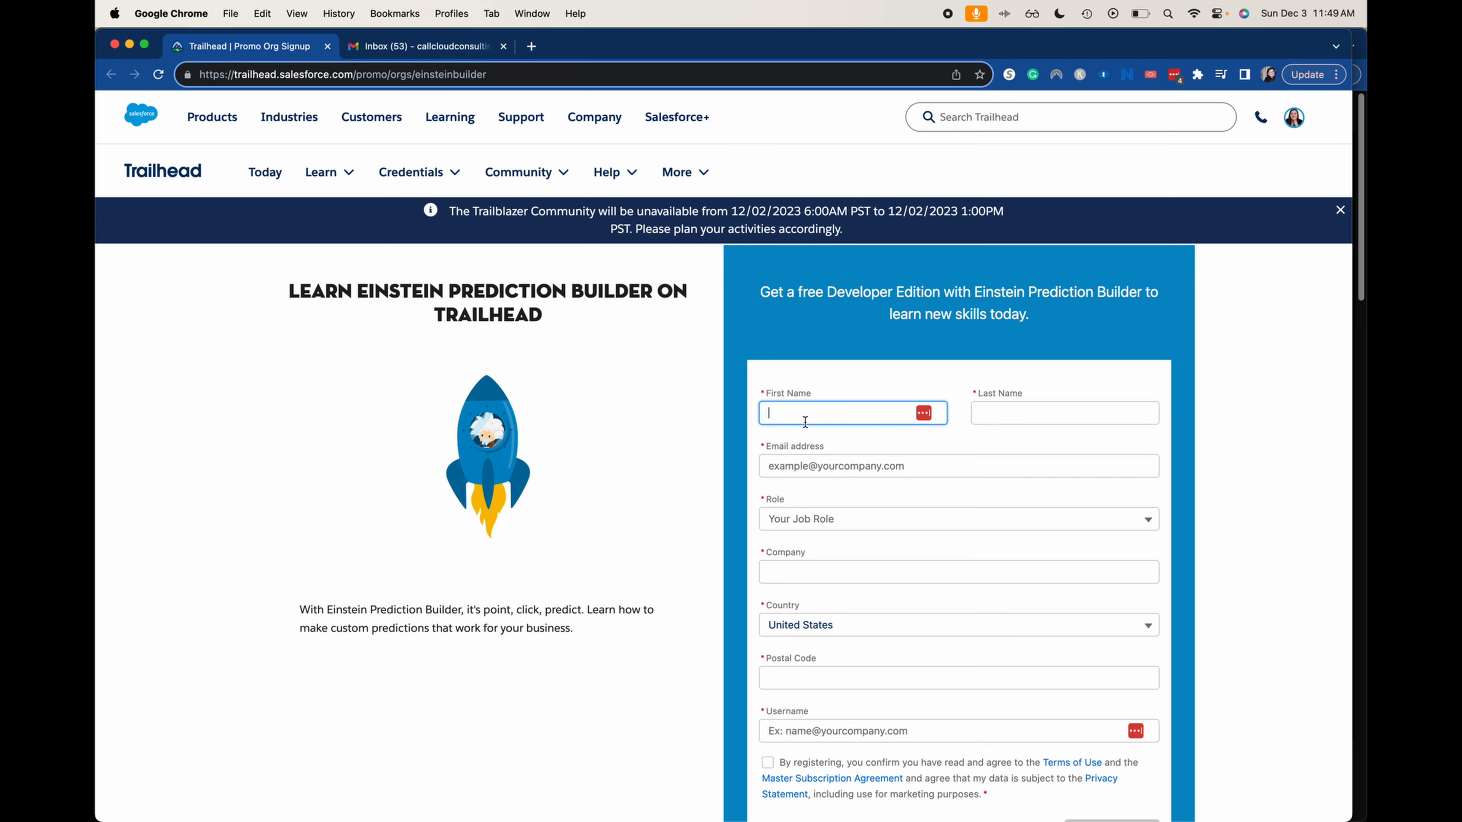
pyautogui.write('Emily')
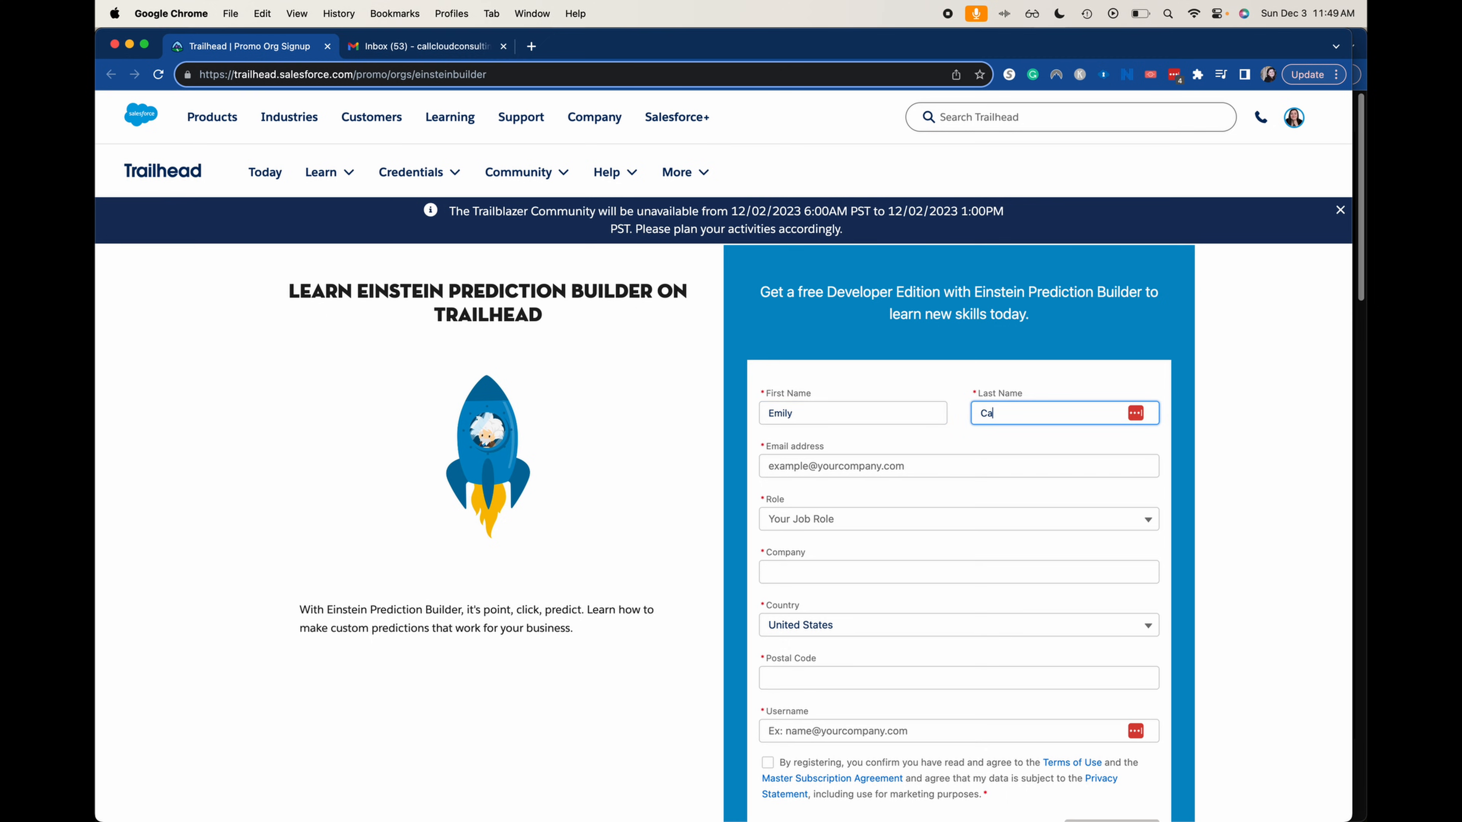
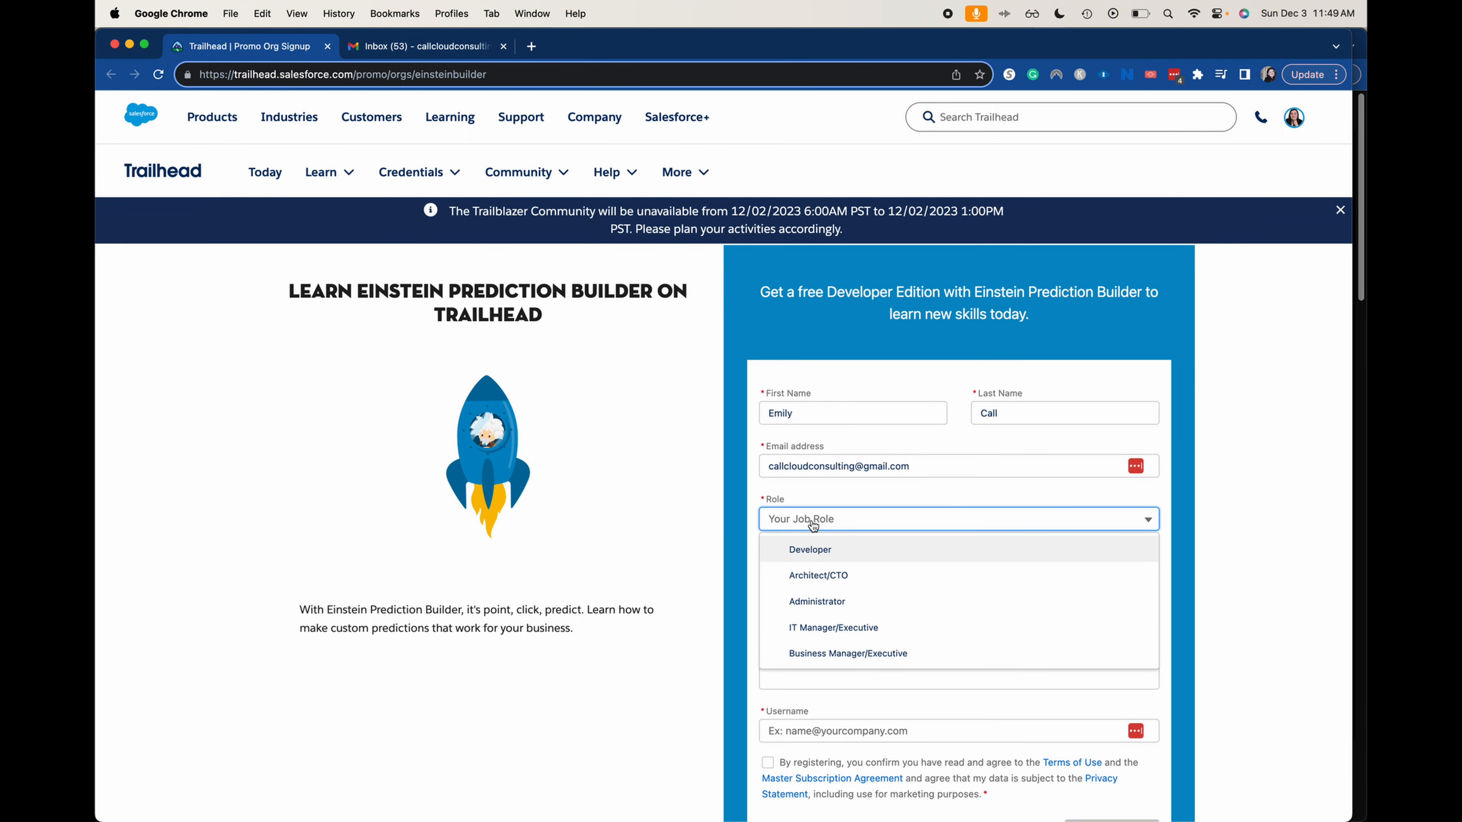
pyautogui.moveTo(848, 575)
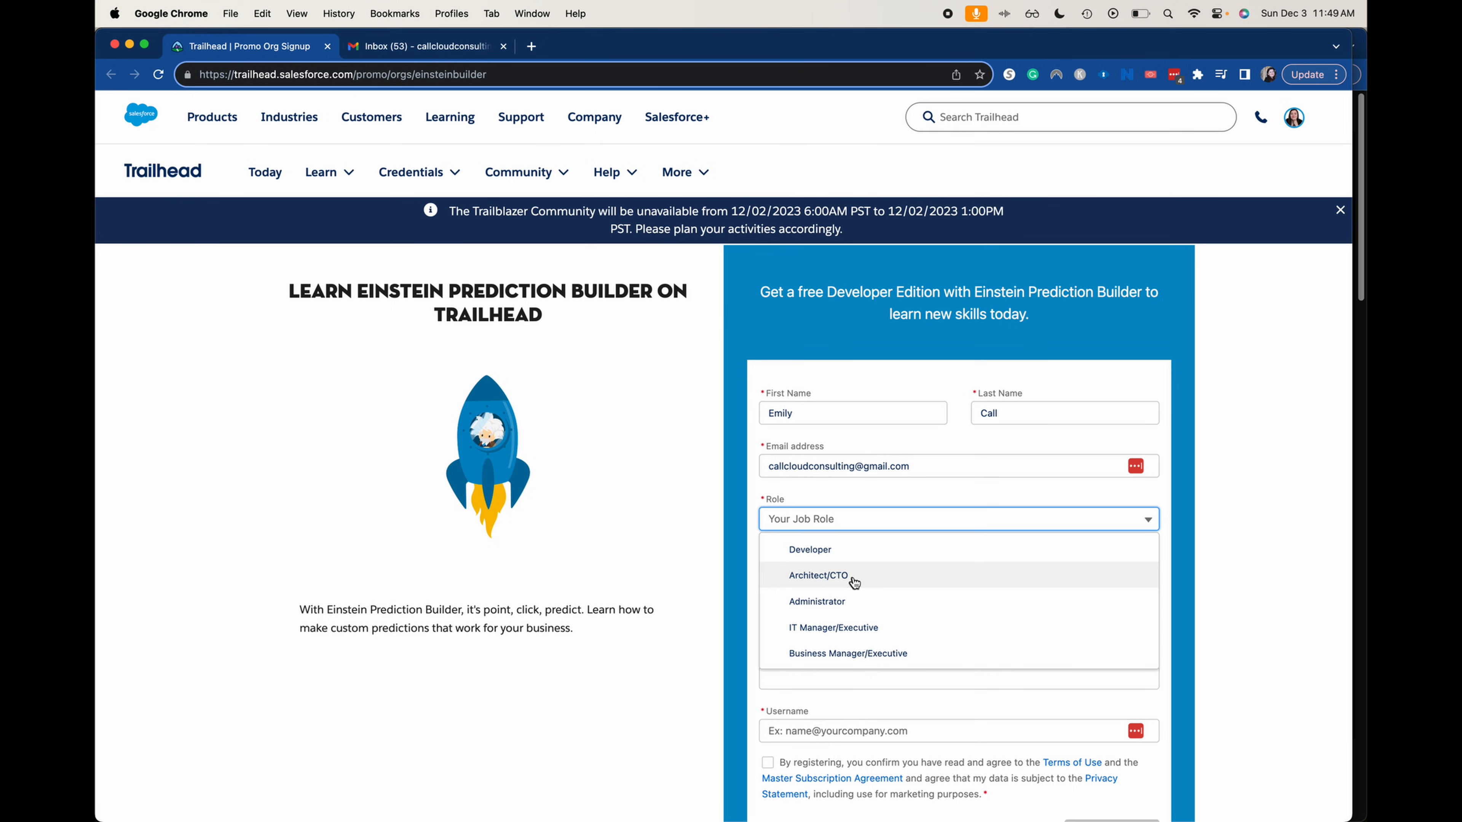
# Step: Choose role Architect/CTO, company Call Solutions LLC and postal code 98002
pyautogui.click(817, 576)
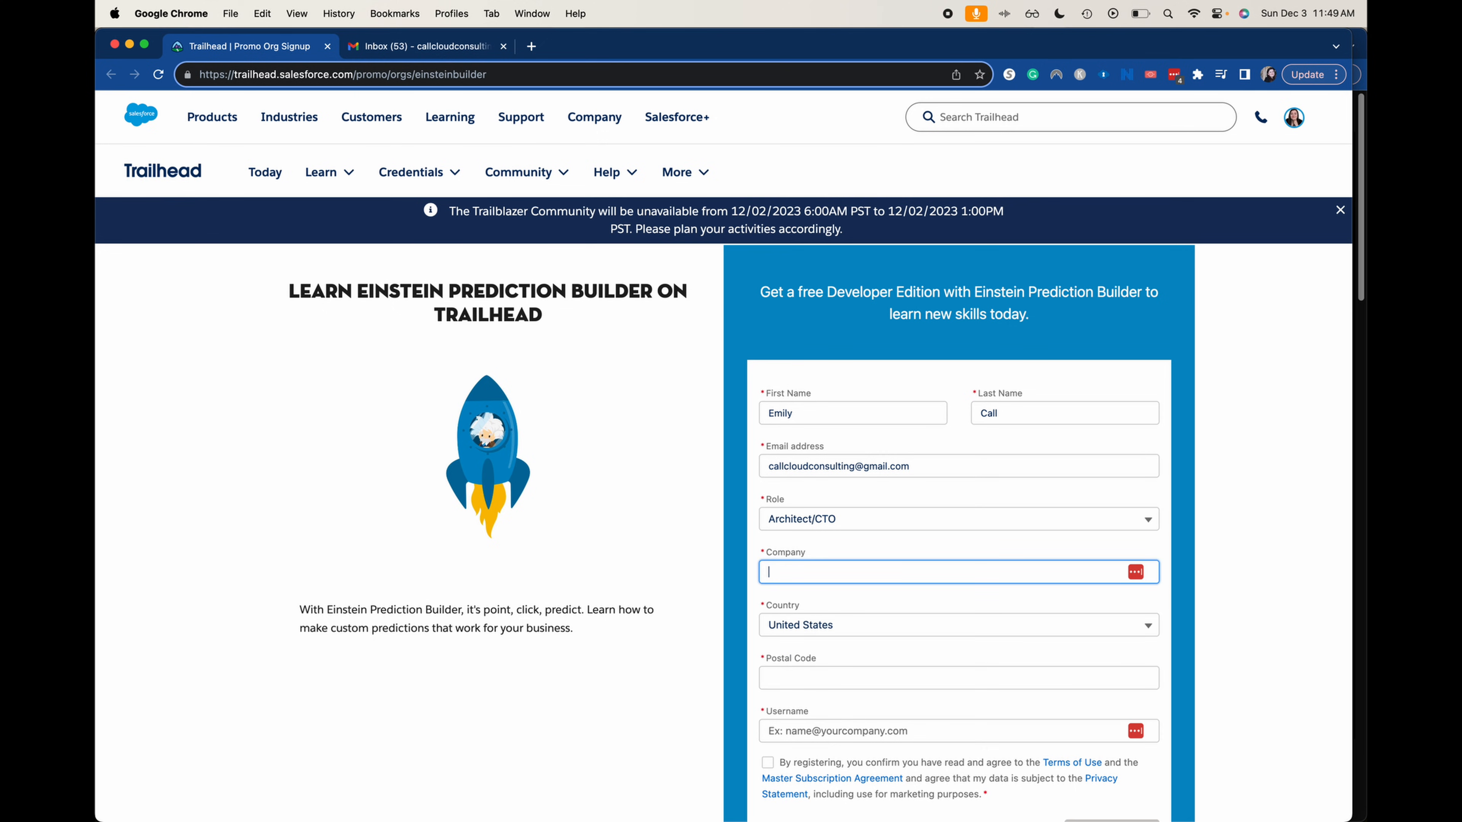
pyautogui.write('Call Solutions')
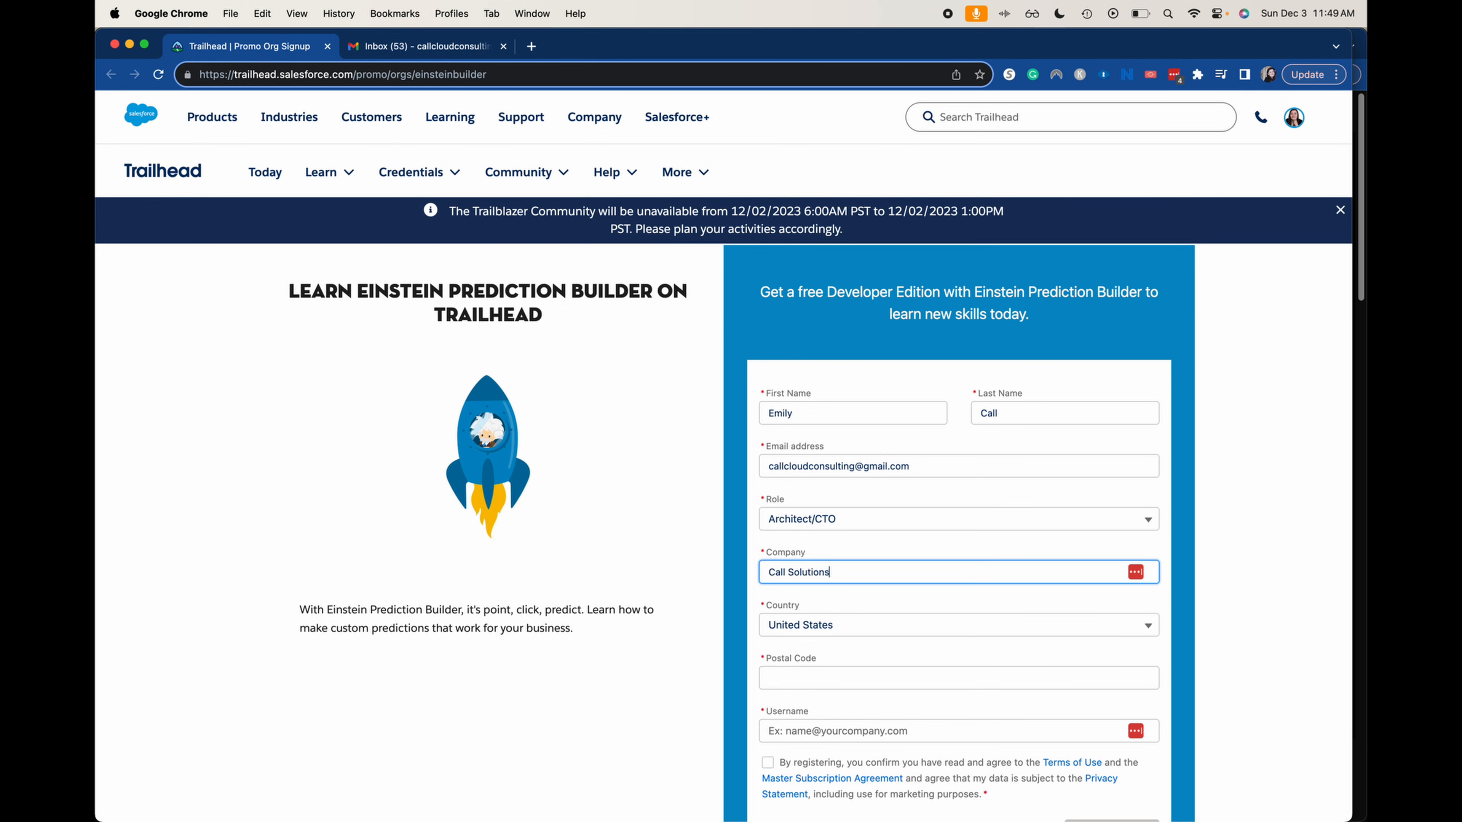
pyautogui.write('LLC')
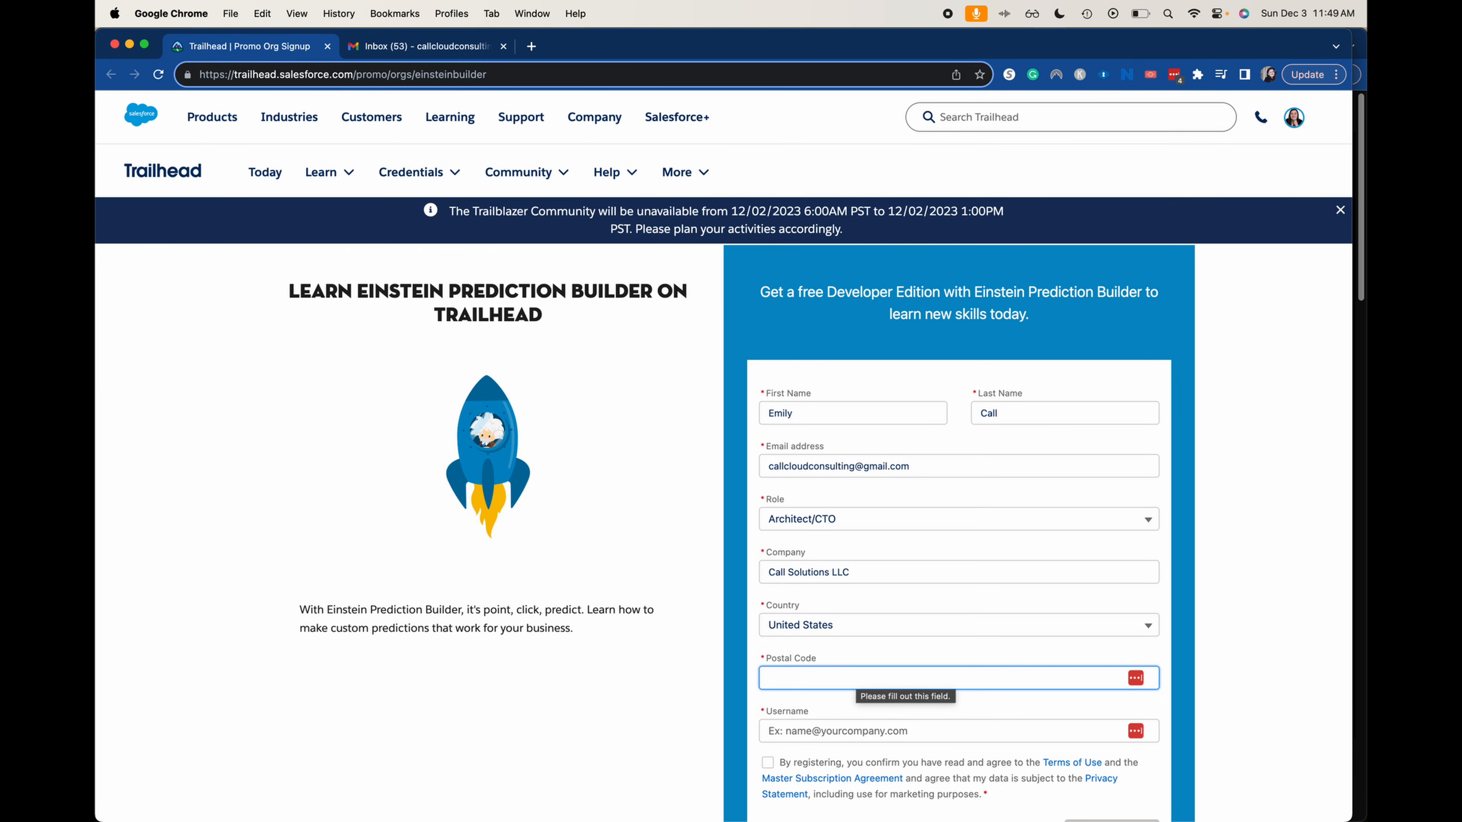
pyautogui.write('98002')
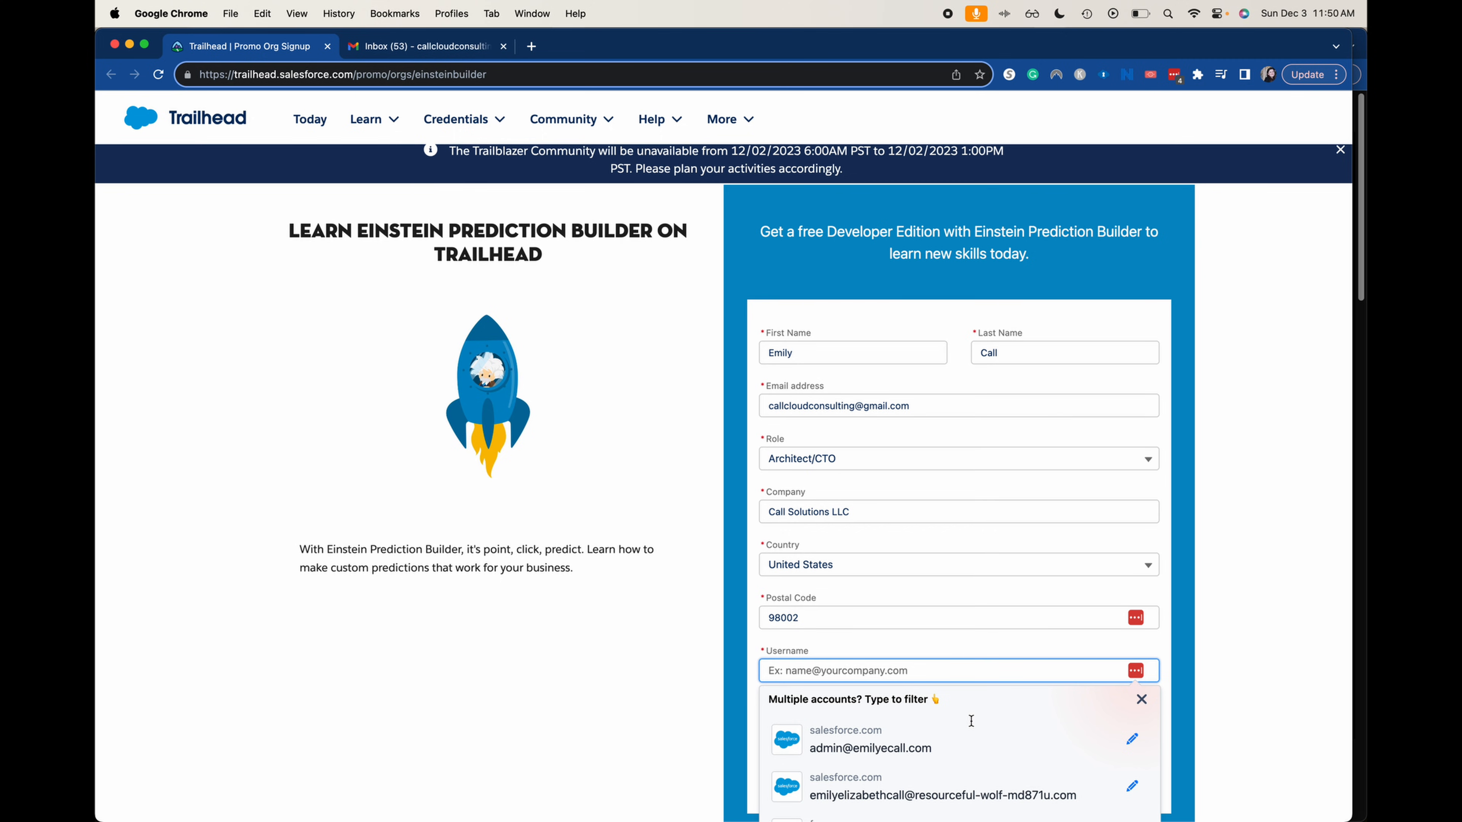
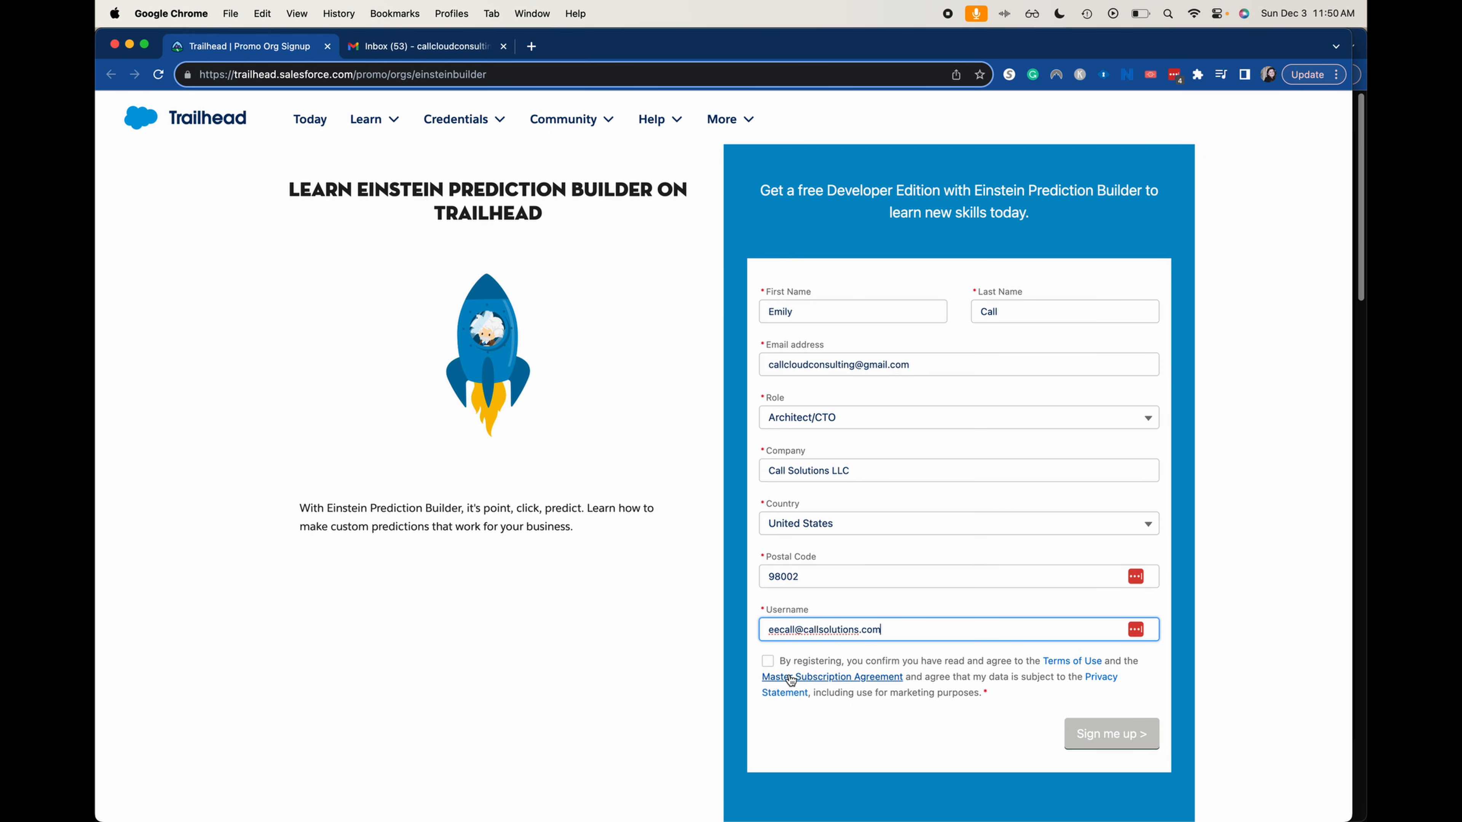
# Step: Complete the username ending in callsolutions.com, accept the terms and submit Sign me up
pyautogui.click(768, 661)
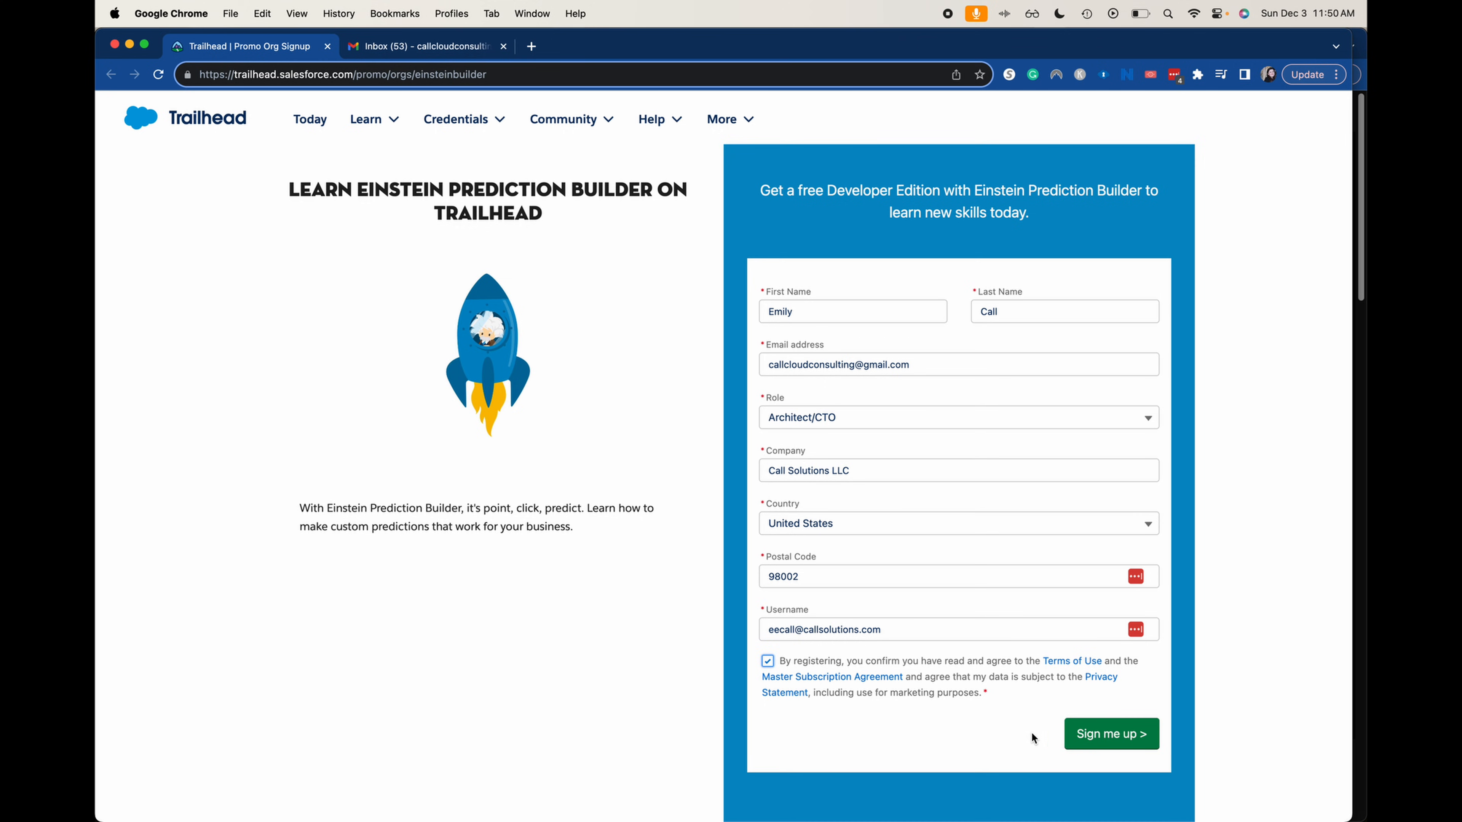
pyautogui.click(1109, 733)
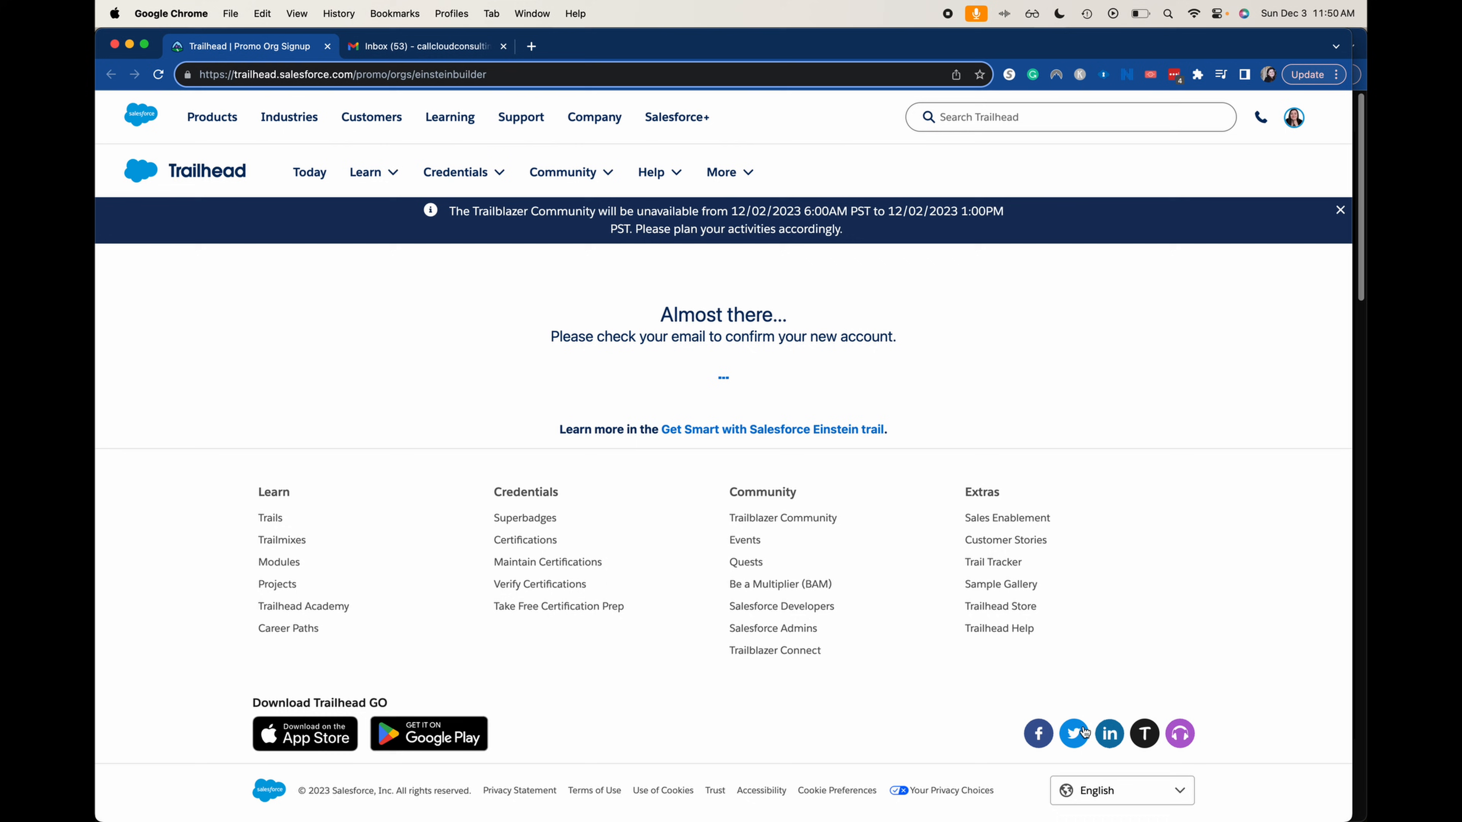
pyautogui.moveTo(1073, 734)
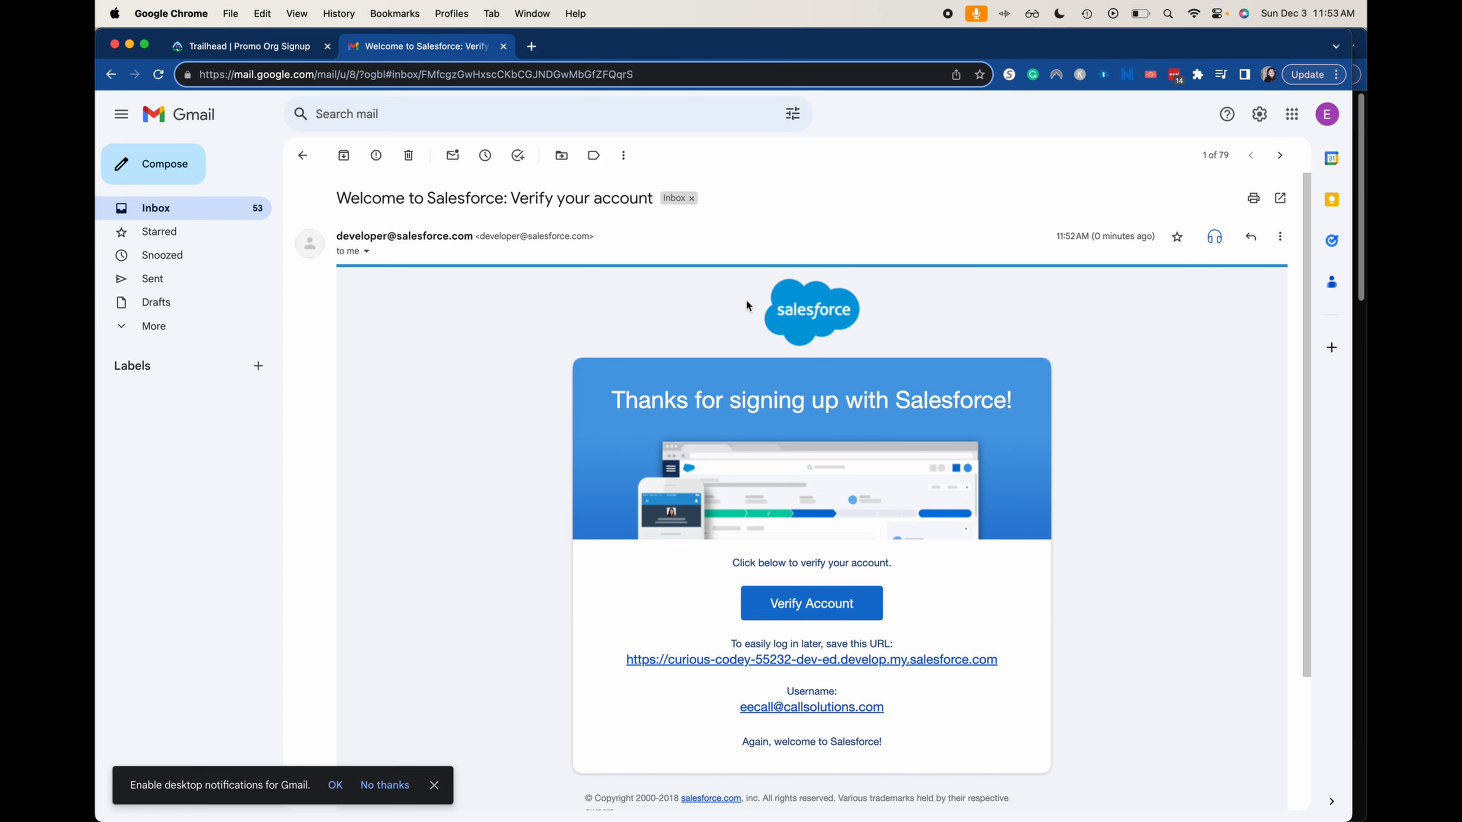
pyautogui.moveTo(901, 610)
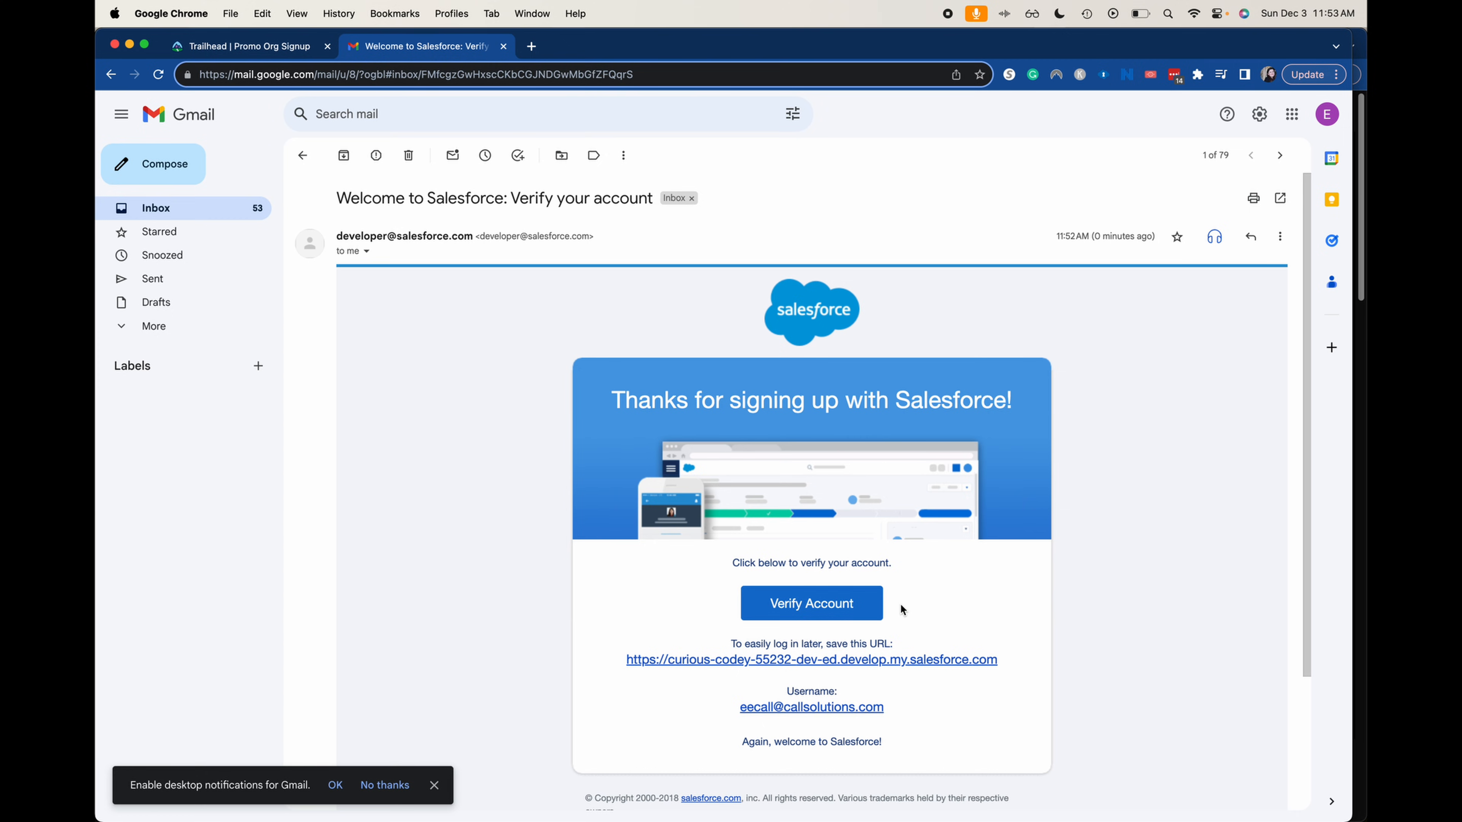
# Step: Use Verify Account in the welcome email to reach the Change Your Password page
pyautogui.click(810, 602)
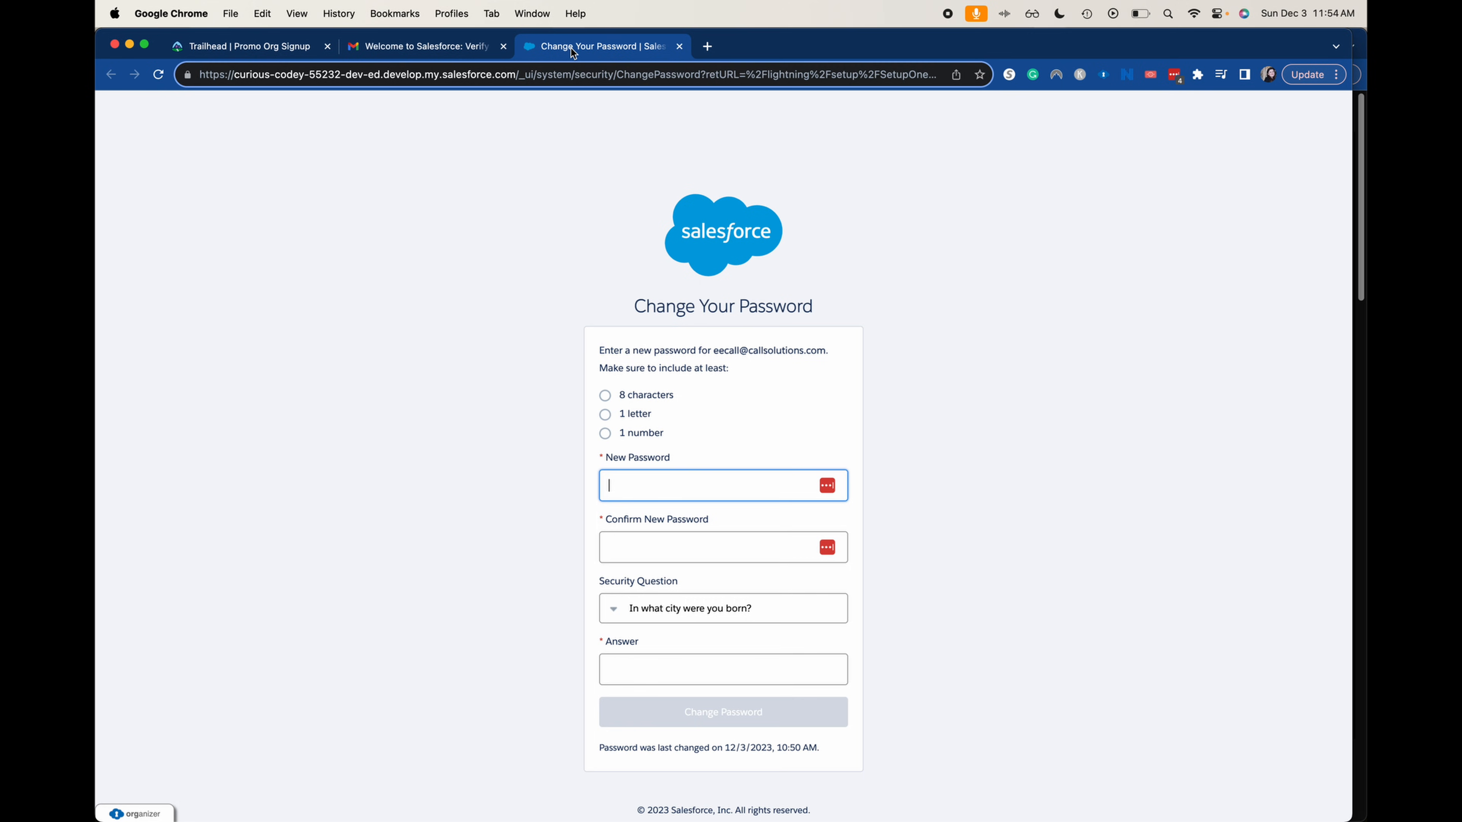
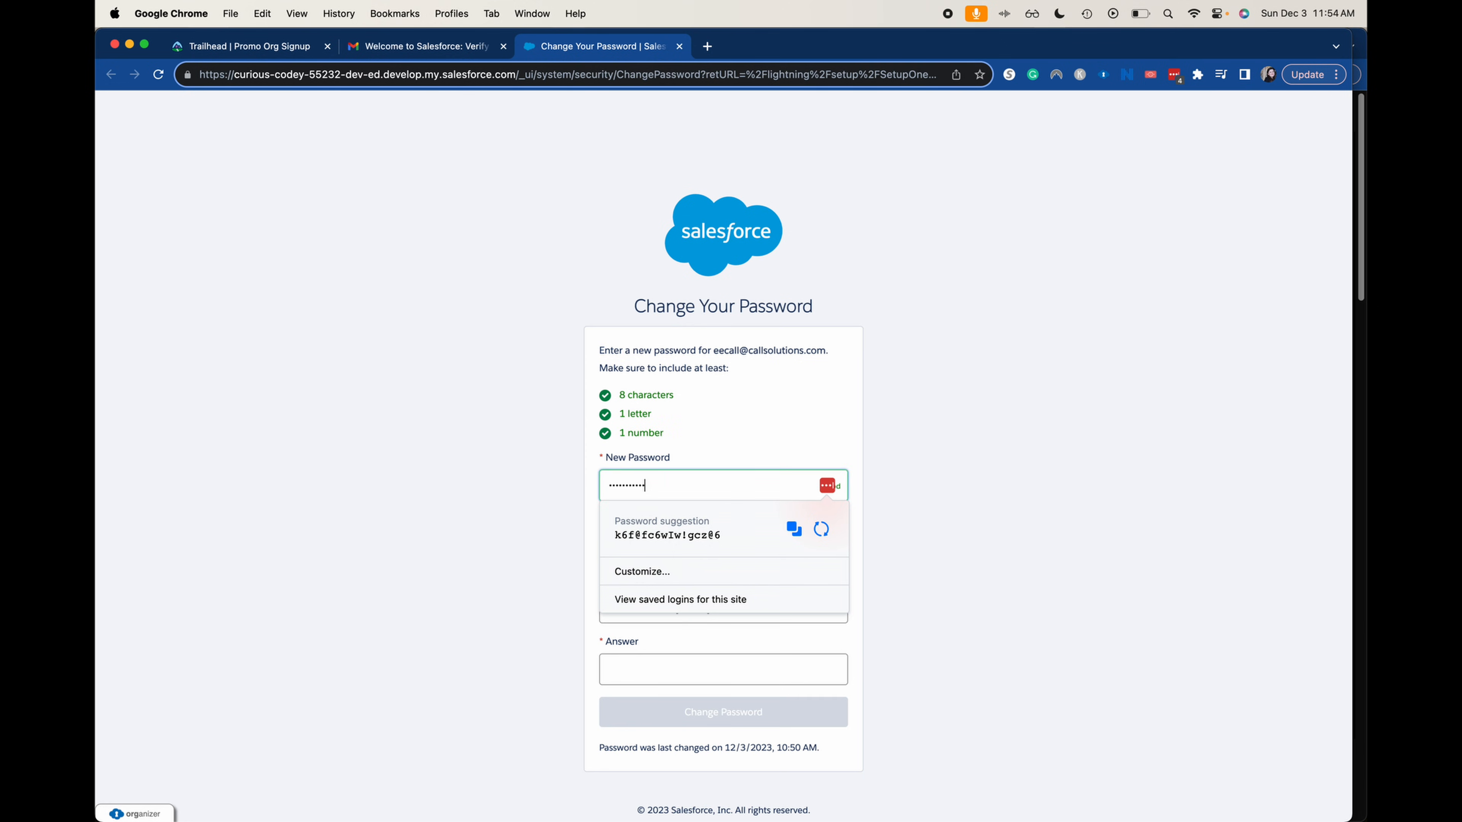
# Step: Enter the new password and confirm it, dismissing the browser's password suggestion
pyautogui.click(722, 548)
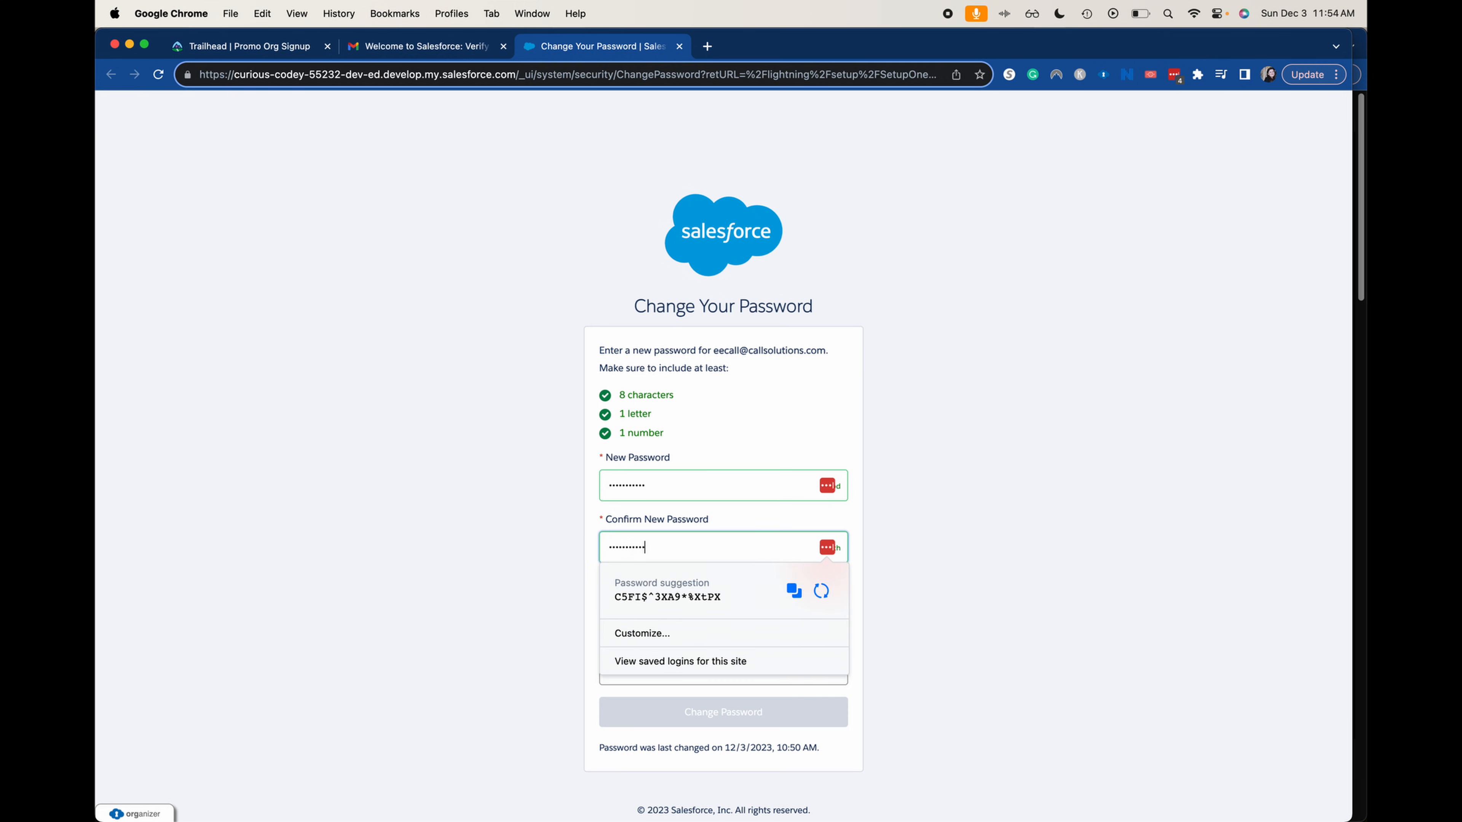
pyautogui.click(942, 493)
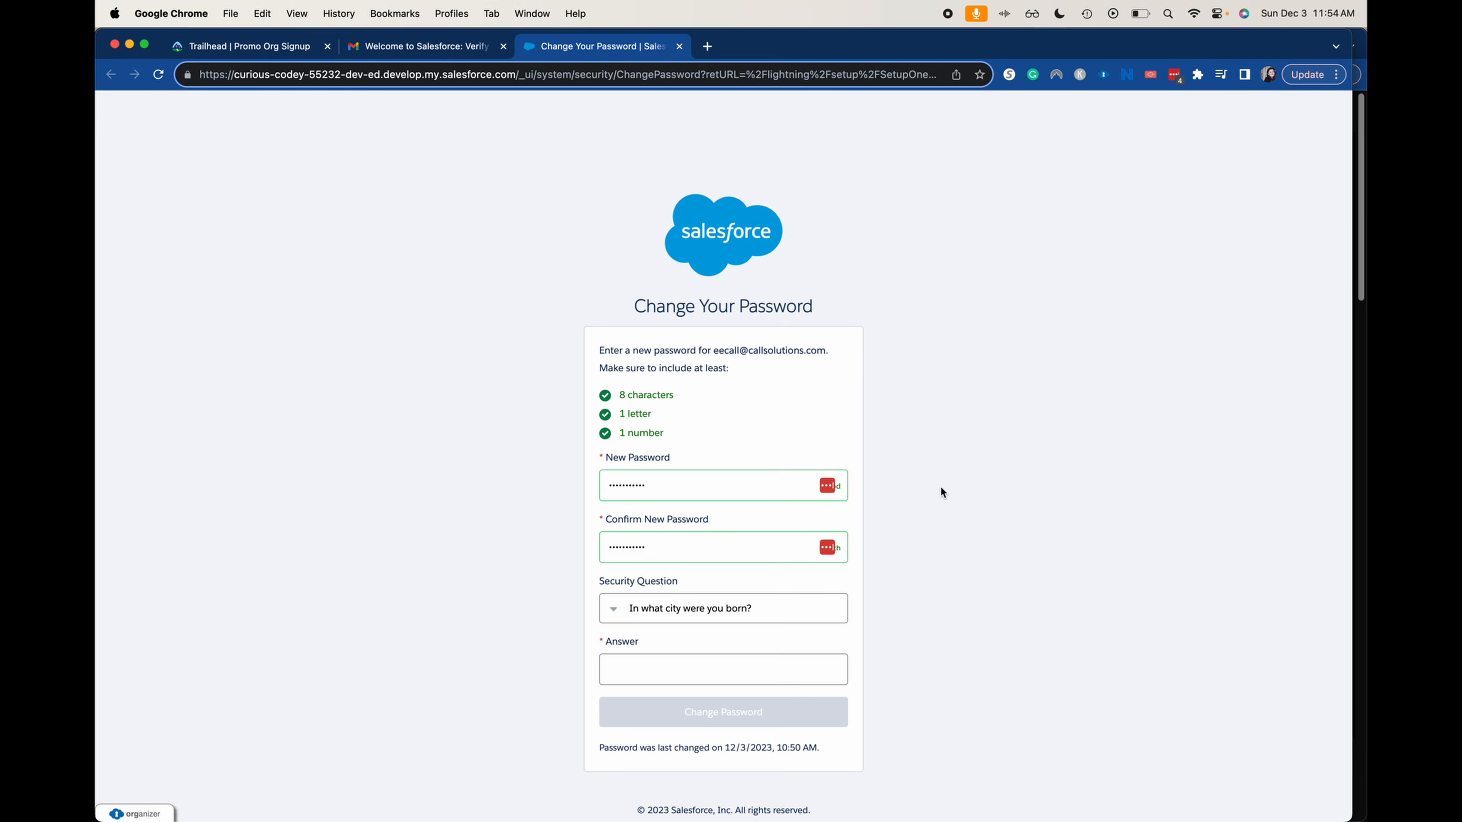
pyautogui.moveTo(918, 503)
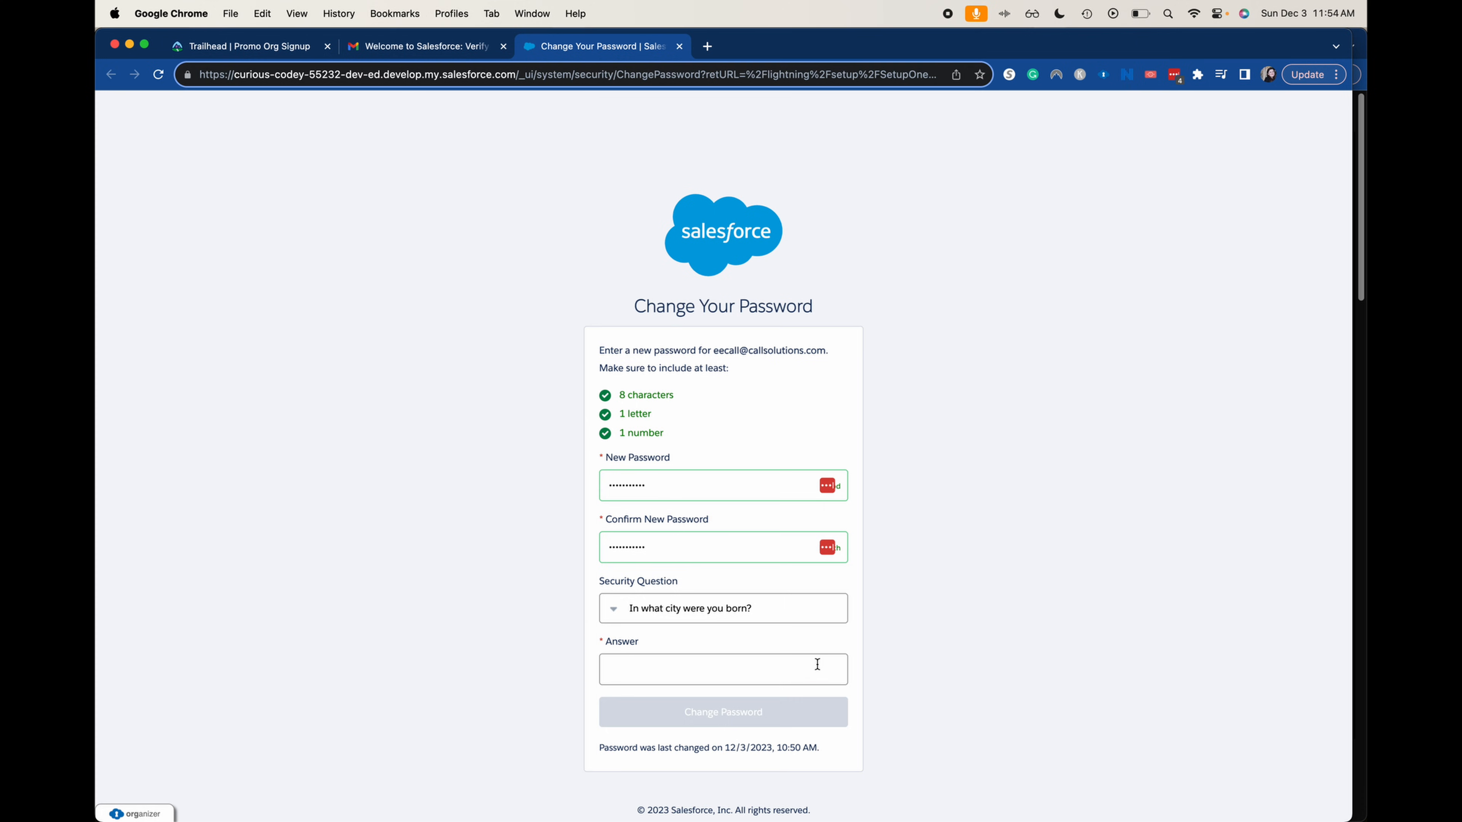
pyautogui.click(722, 668)
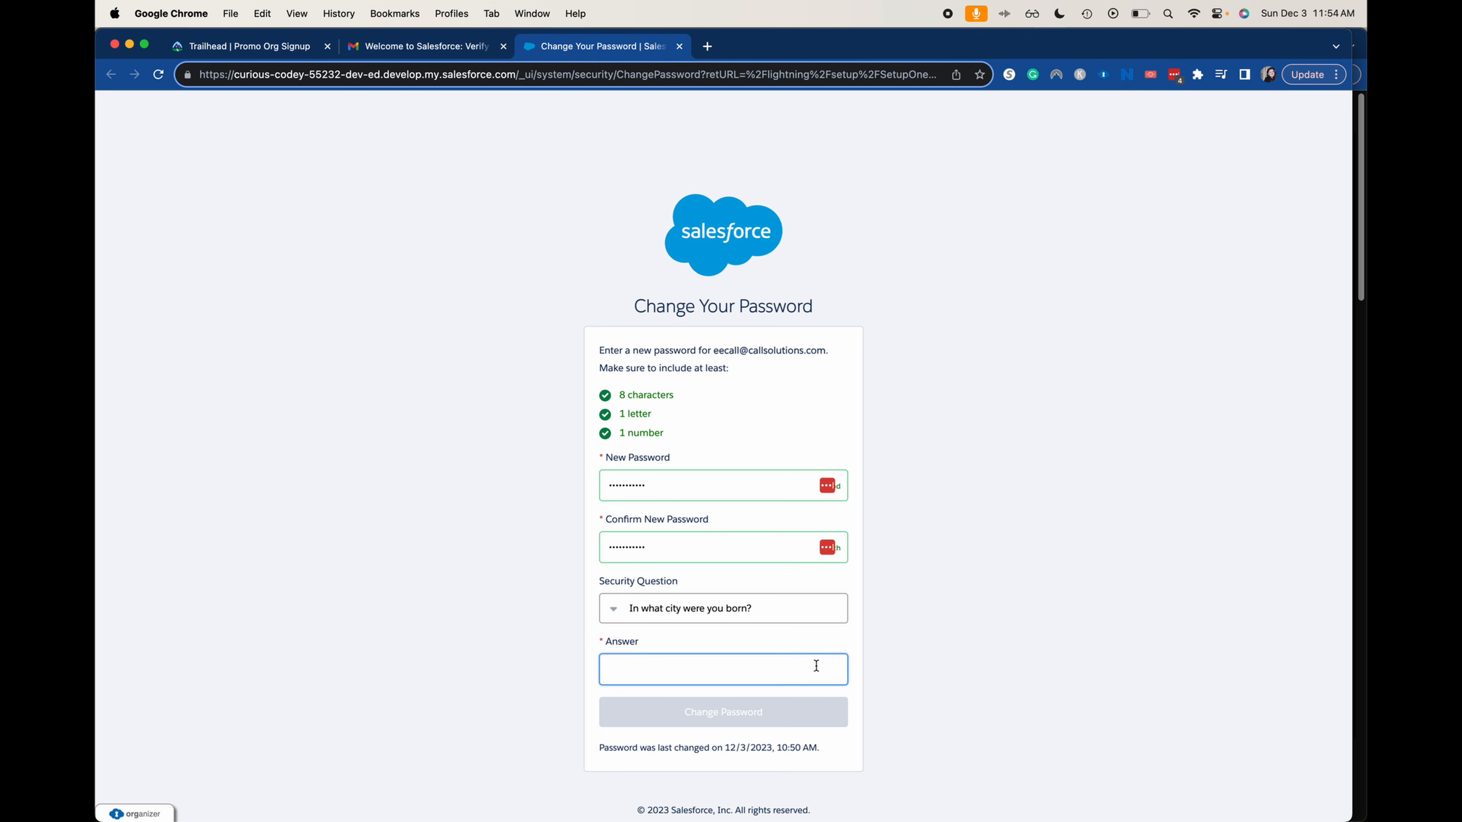
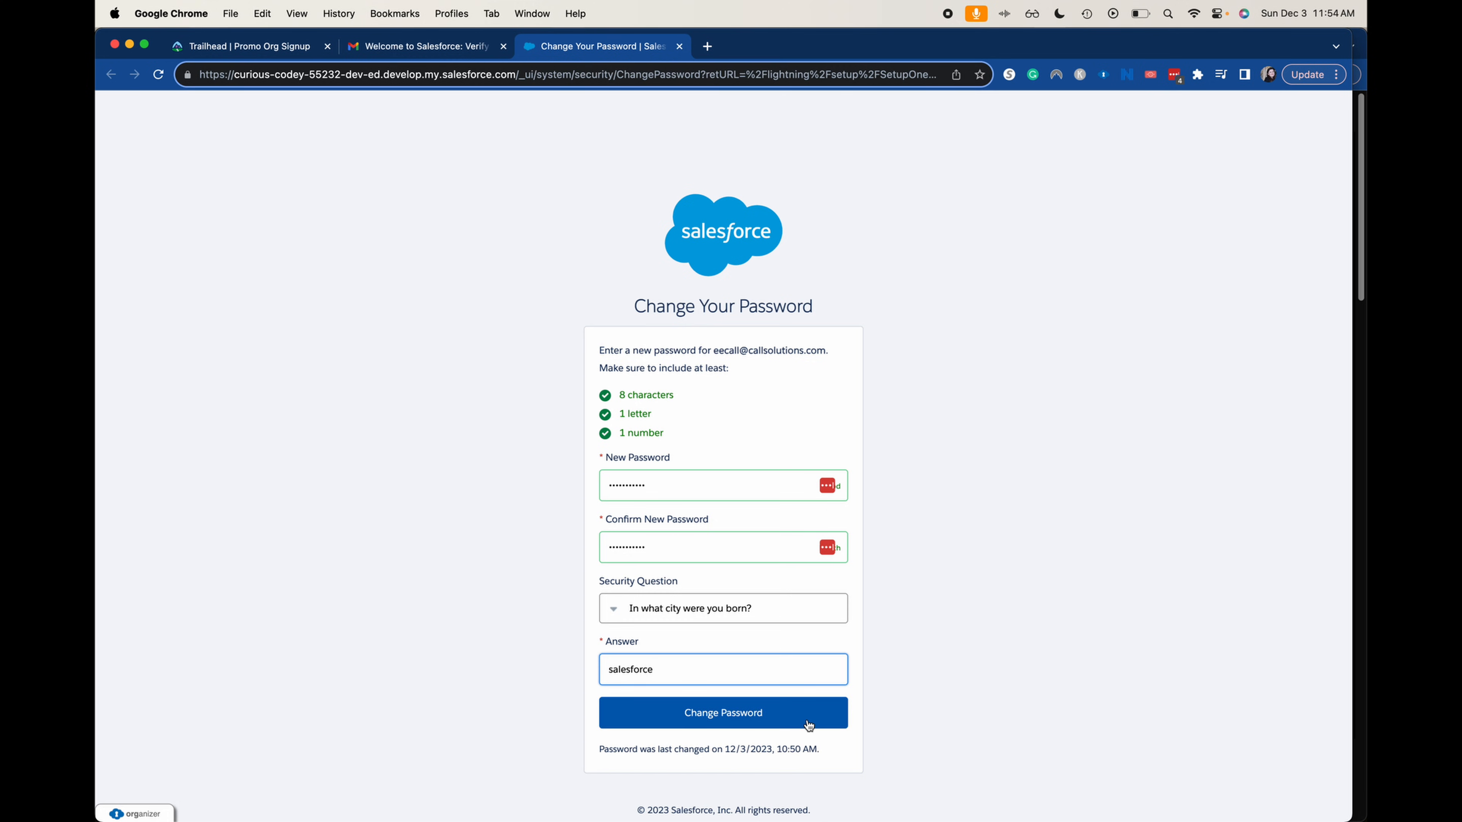
pyautogui.click(722, 712)
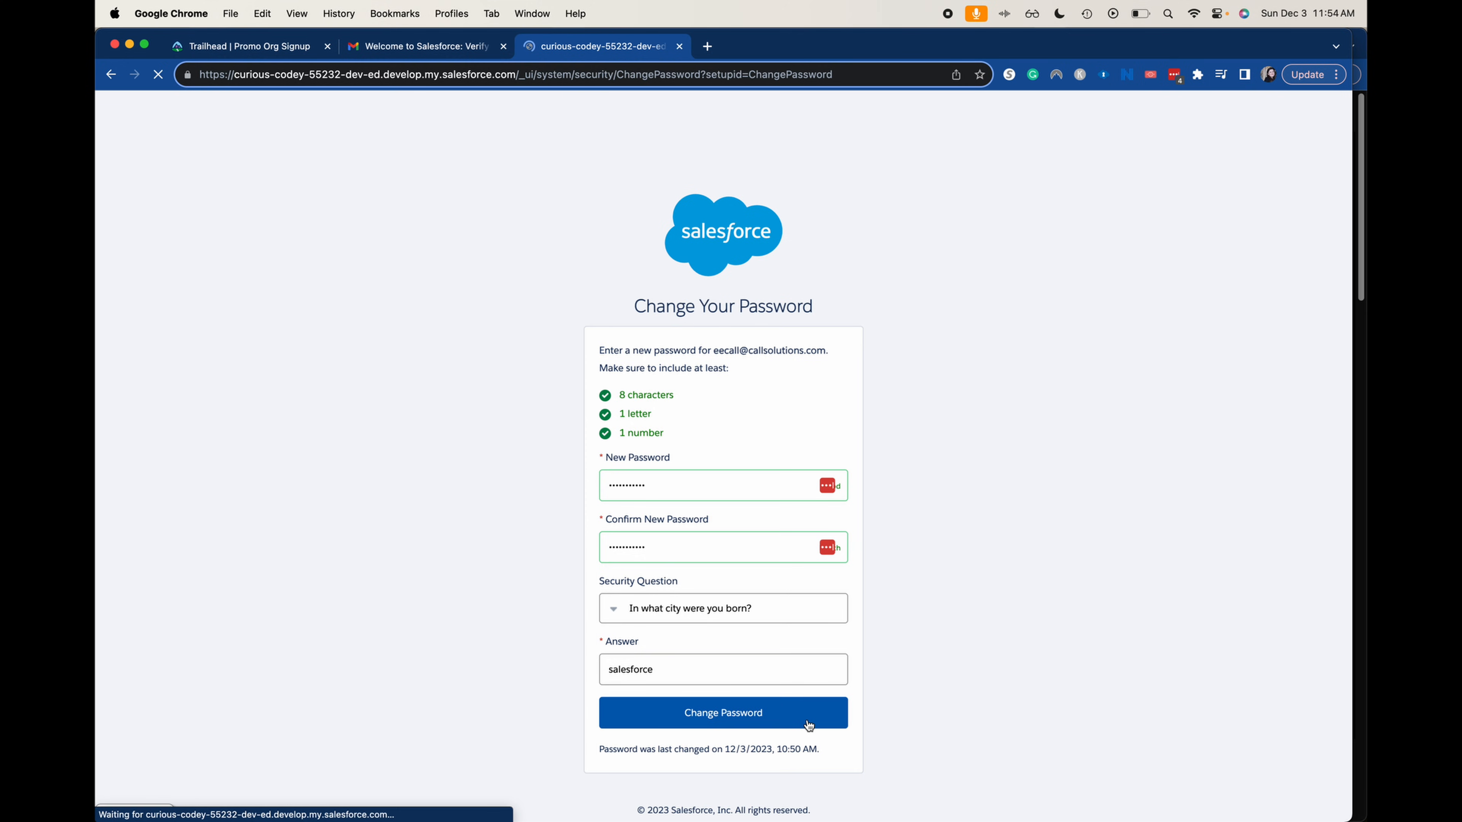
# Step: Dismiss the notifications prompt and start Einstein Prediction Builder from its Setup Home card
pyautogui.click(722, 713)
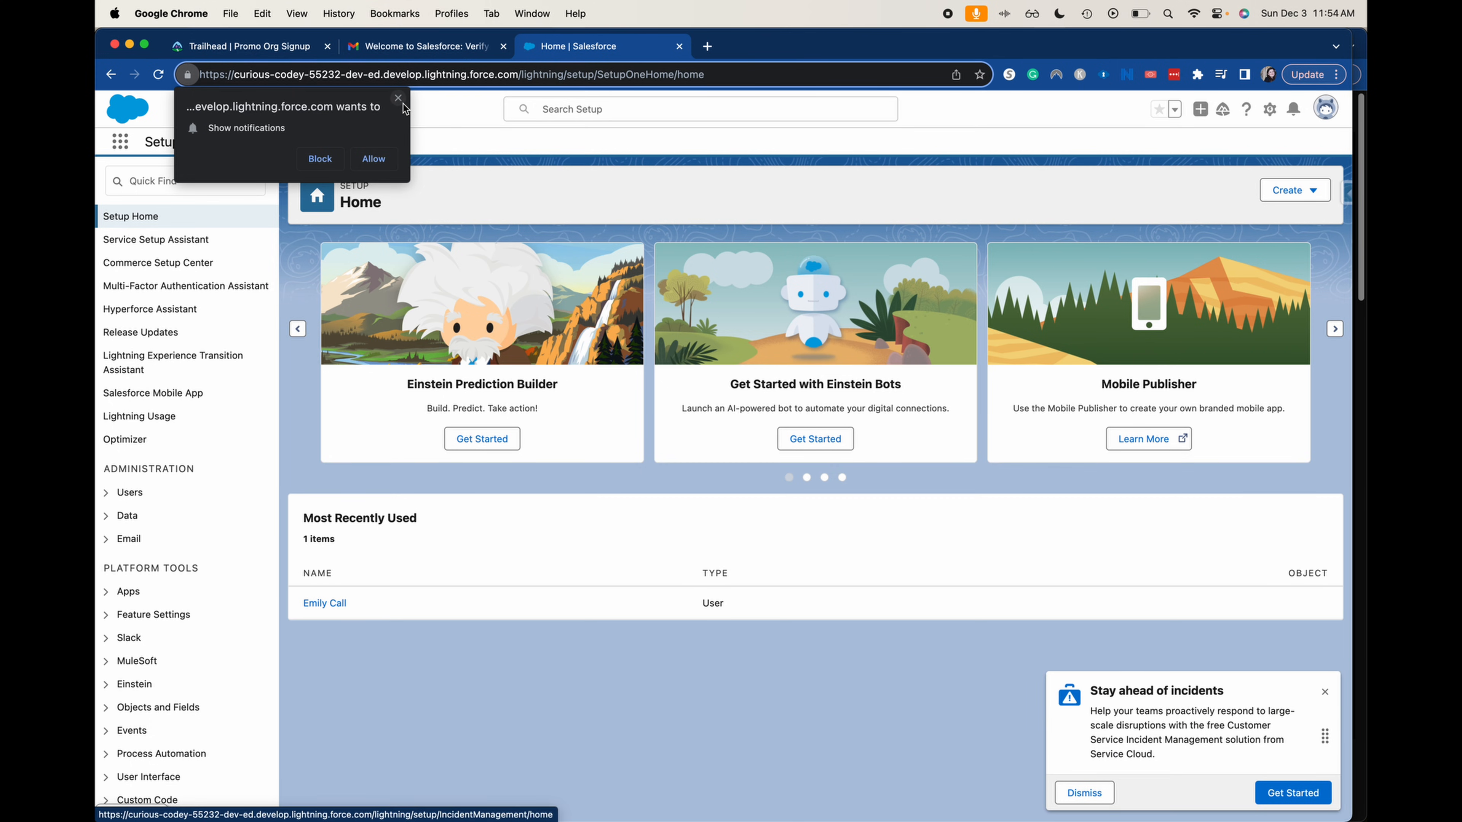
pyautogui.click(398, 99)
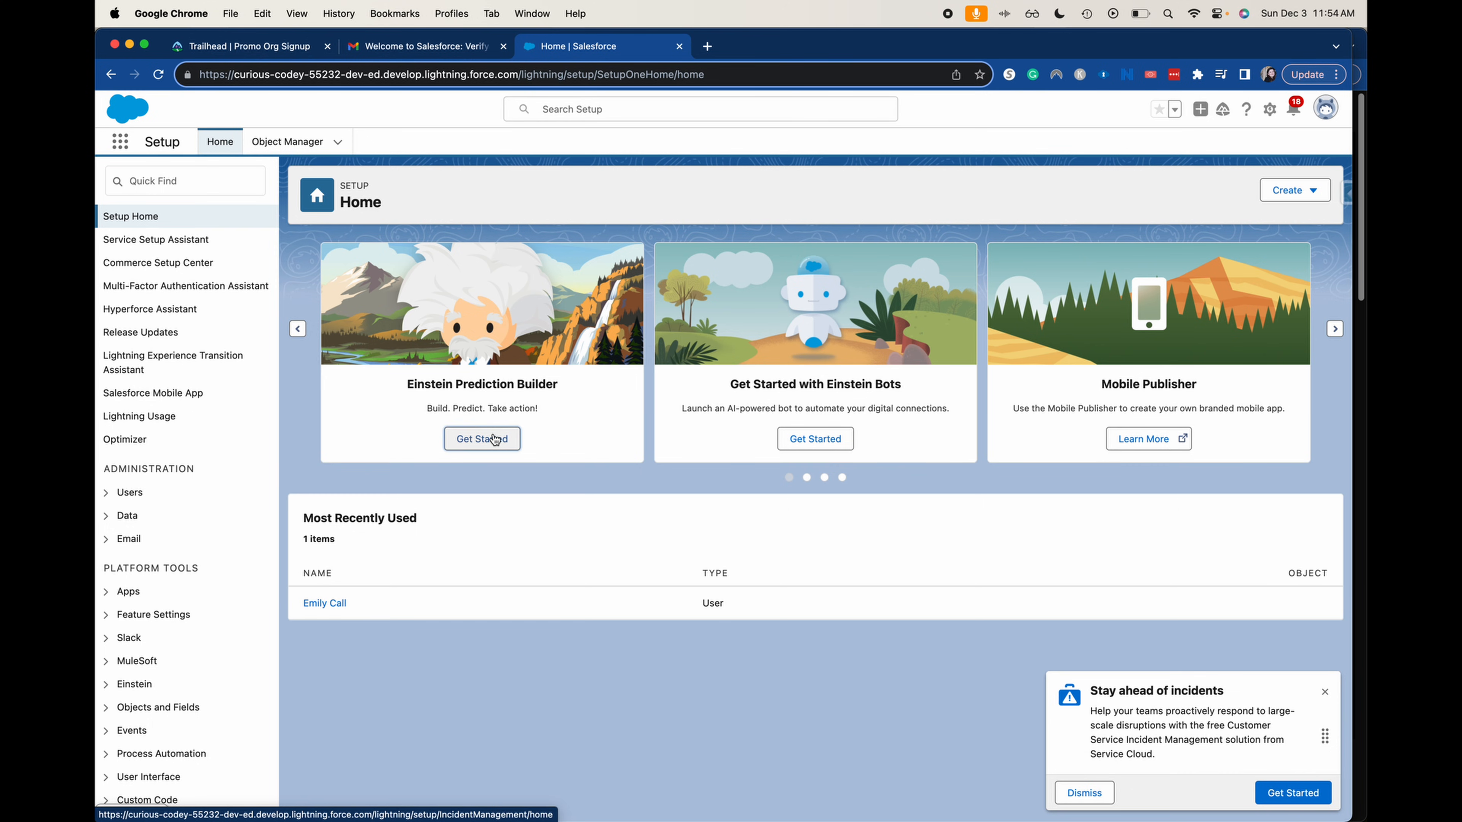
pyautogui.click(482, 438)
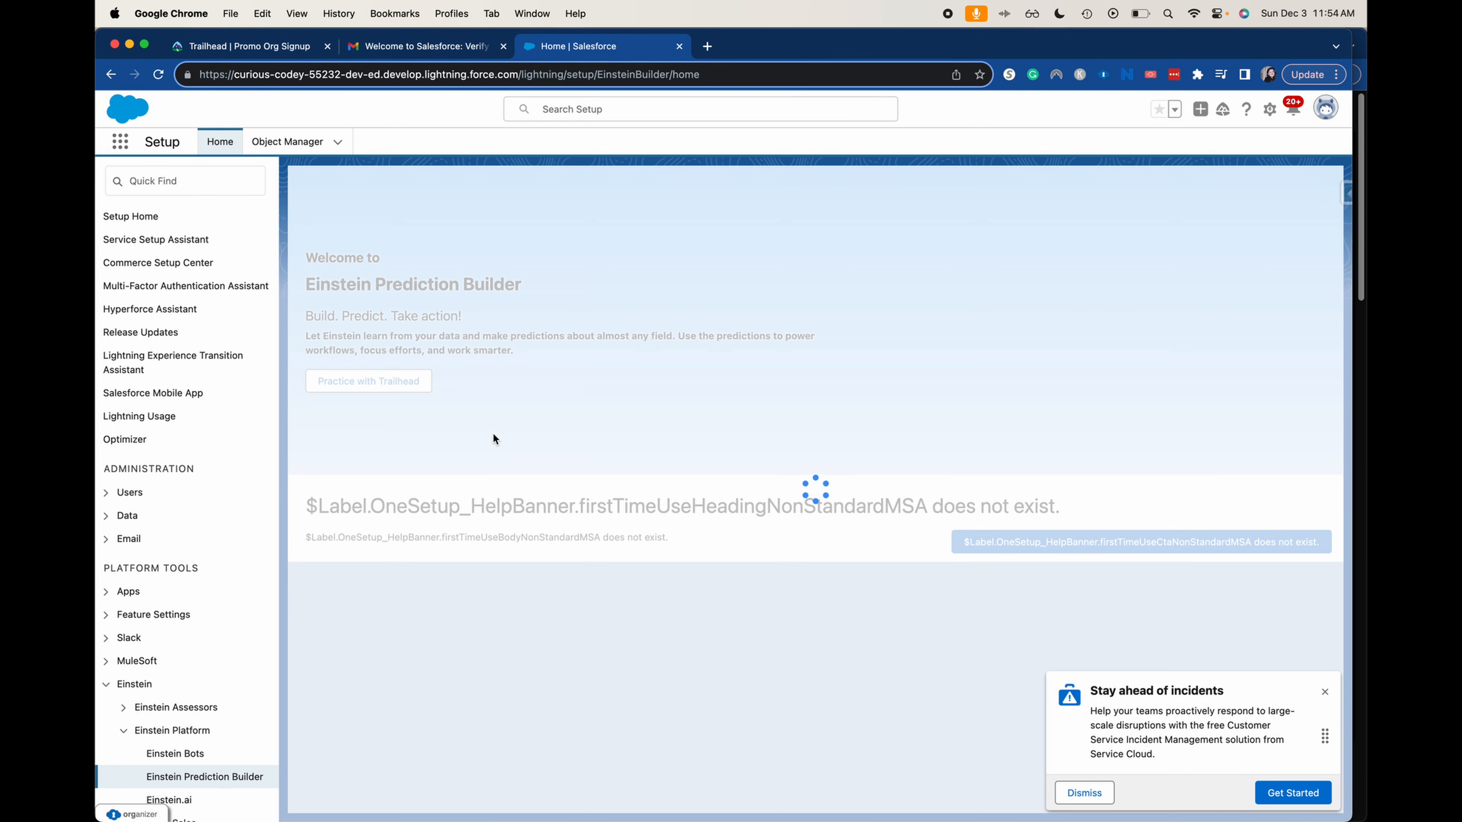